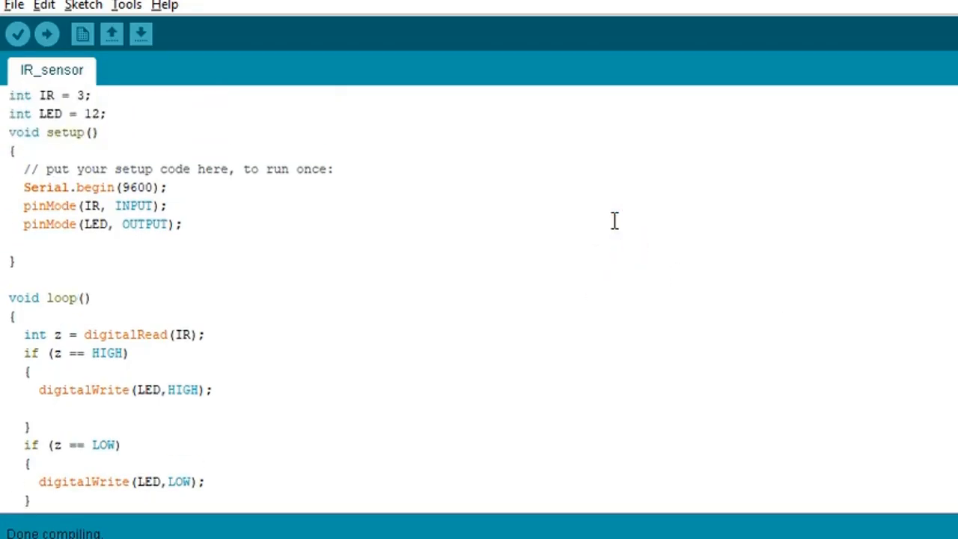
Place the ARDUINO UNO R3 board on the sheet from the device library (search 'uno')
{"action": "left_click", "coordinate": [93, 132]}
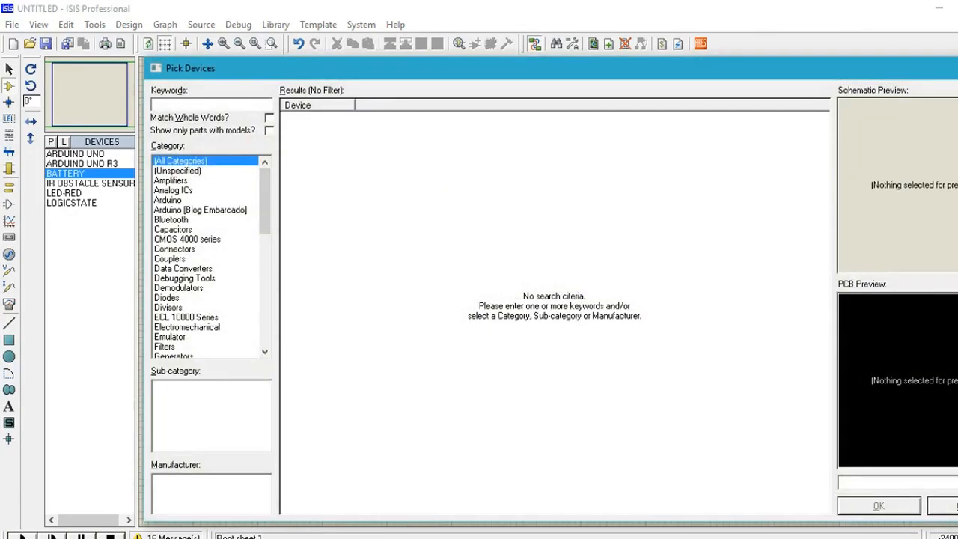
{"action": "type", "text": "uno"}
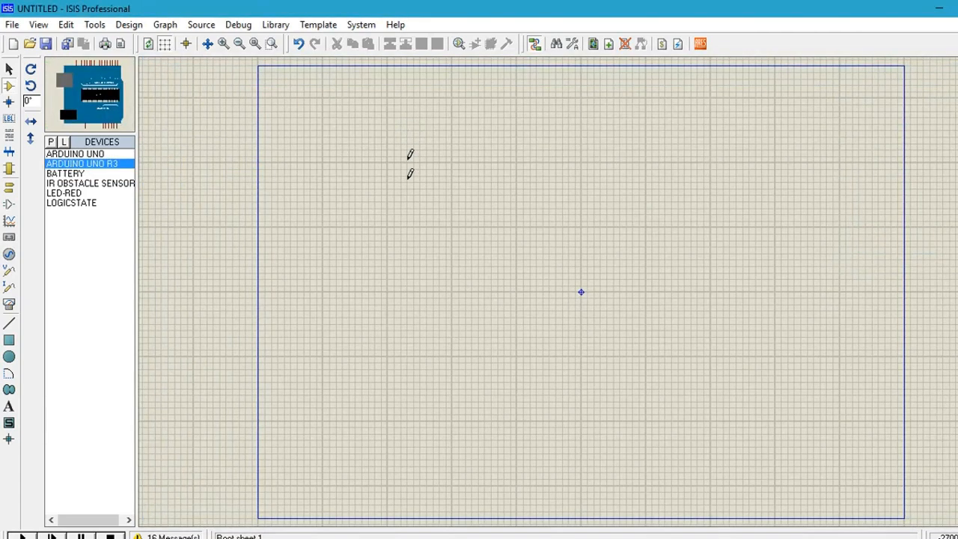
{"action": "left_click", "coordinate": [411, 359]}
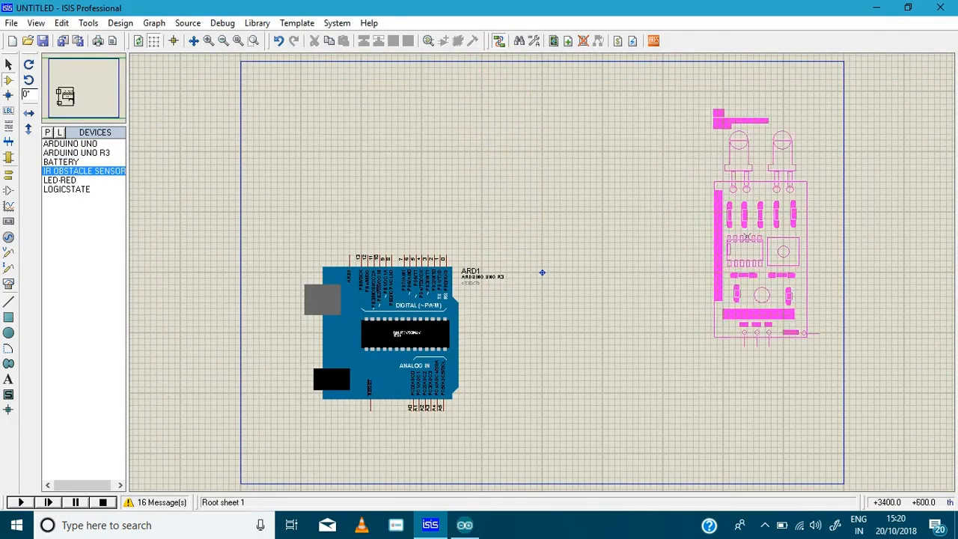
Place the IR OBSTACLE SENSOR beside the Arduino and search the library for 'led' and 'red'
{"action": "left_click", "coordinate": [666, 239]}
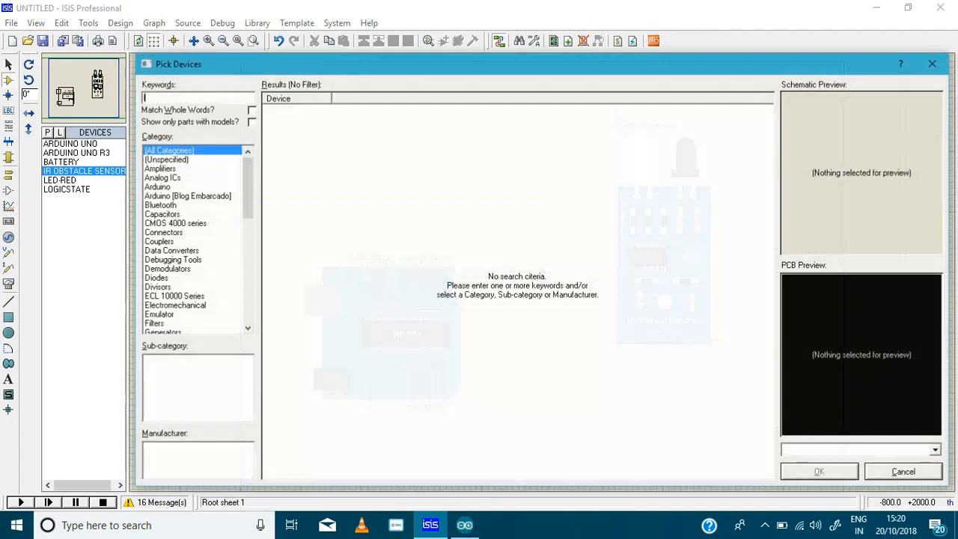
{"action": "type", "text": "led"}
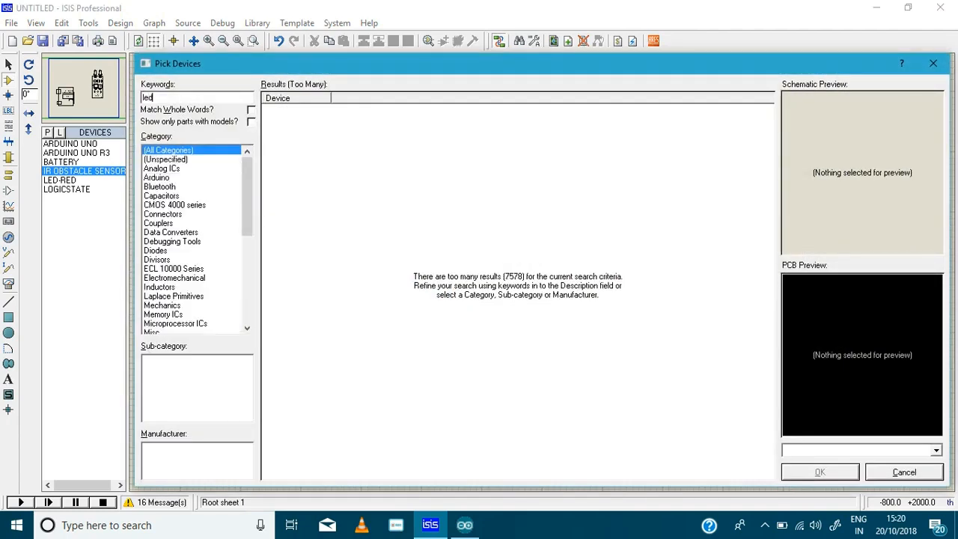
{"action": "type", "text": "red"}
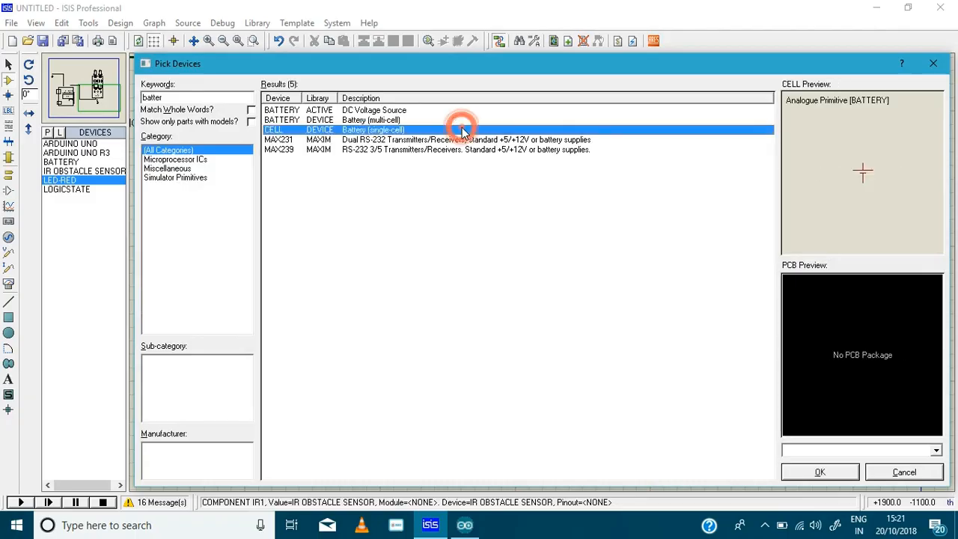
Place a BATTERY part below the IR sensor
{"action": "left_click", "coordinate": [819, 472]}
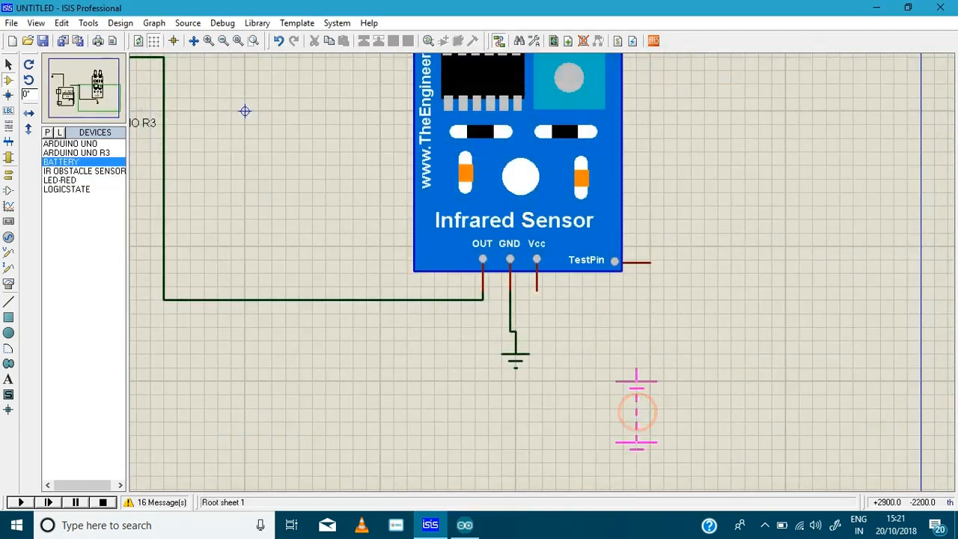
{"action": "left_click", "coordinate": [634, 410]}
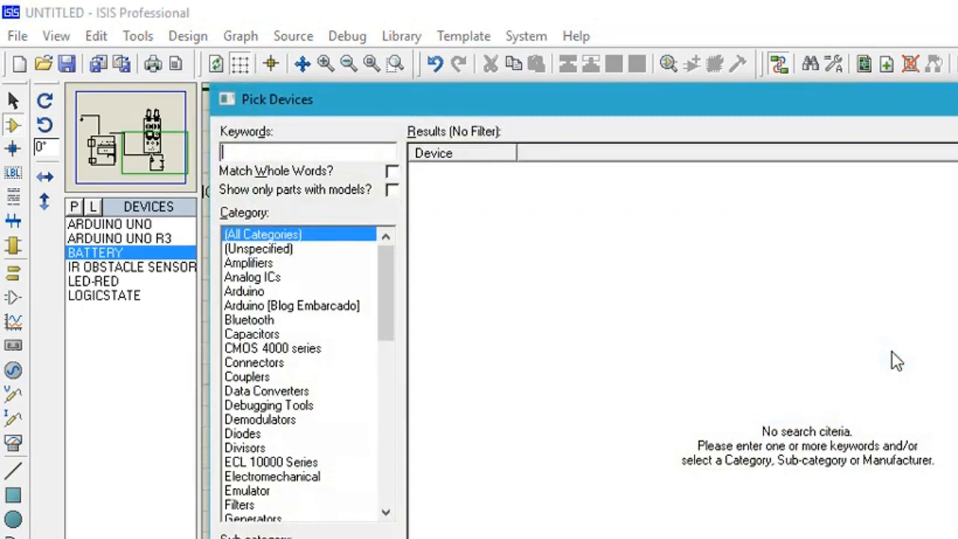
Wire a LOGICSTATE input to the sensor's TestPin and add a GROUND terminal
{"action": "type", "text": "log"}
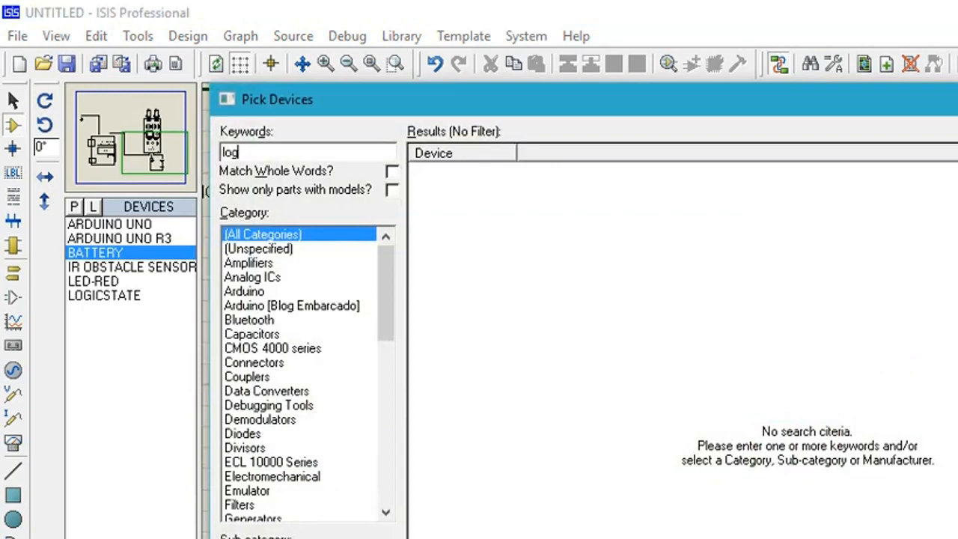
{"action": "type", "text": "ic"}
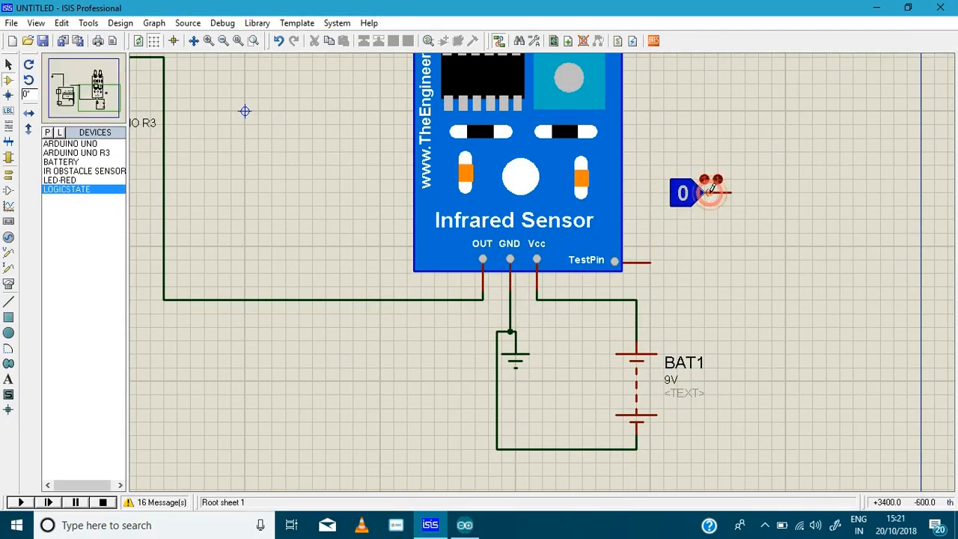
{"action": "left_click", "coordinate": [703, 191]}
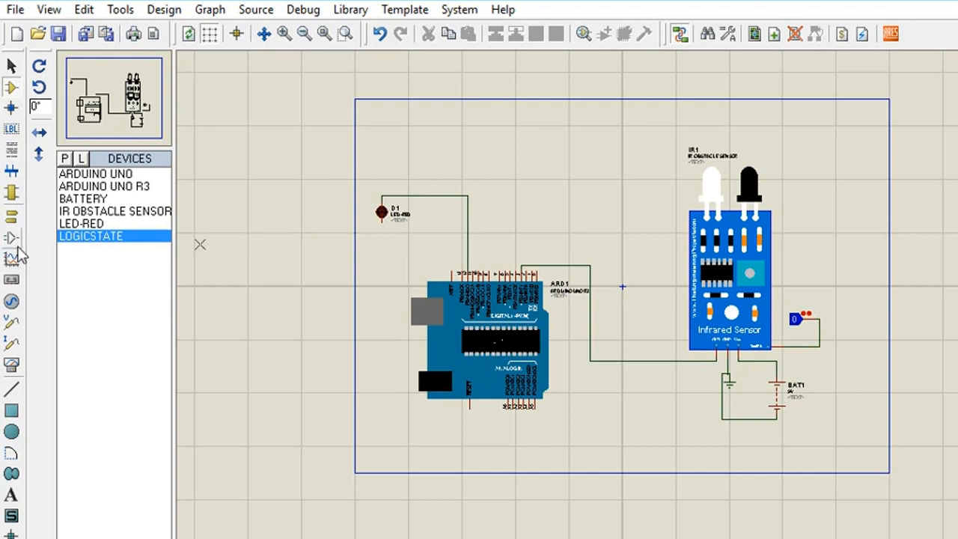
{"action": "left_click", "coordinate": [12, 218]}
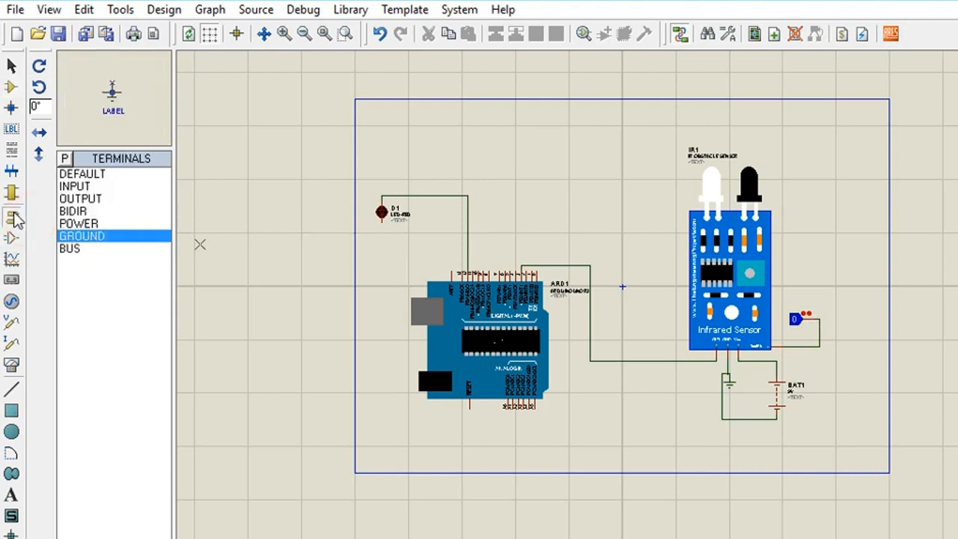
{"action": "left_click", "coordinate": [81, 236]}
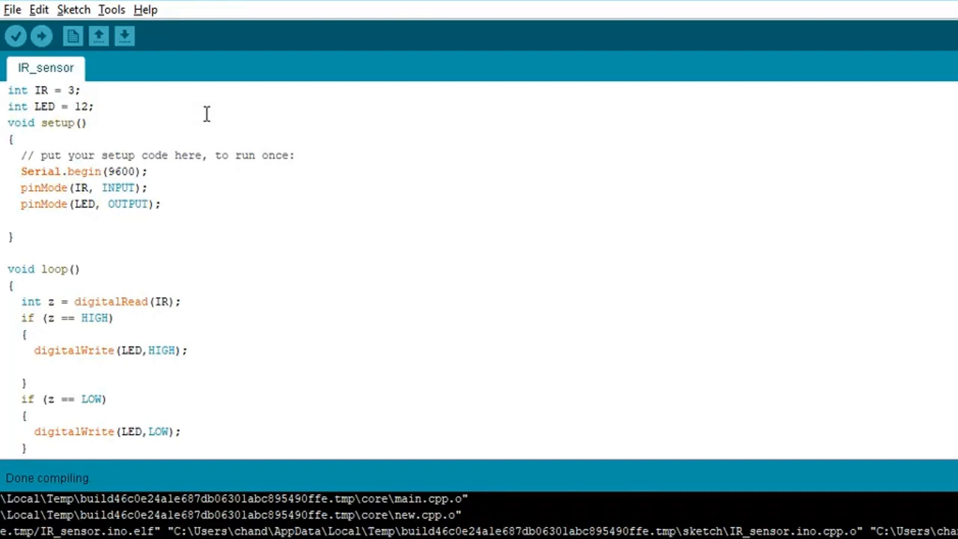
Compile the IR_sensor sketch and select the generated .hex file path in the build output
{"action": "left_click", "coordinate": [15, 36]}
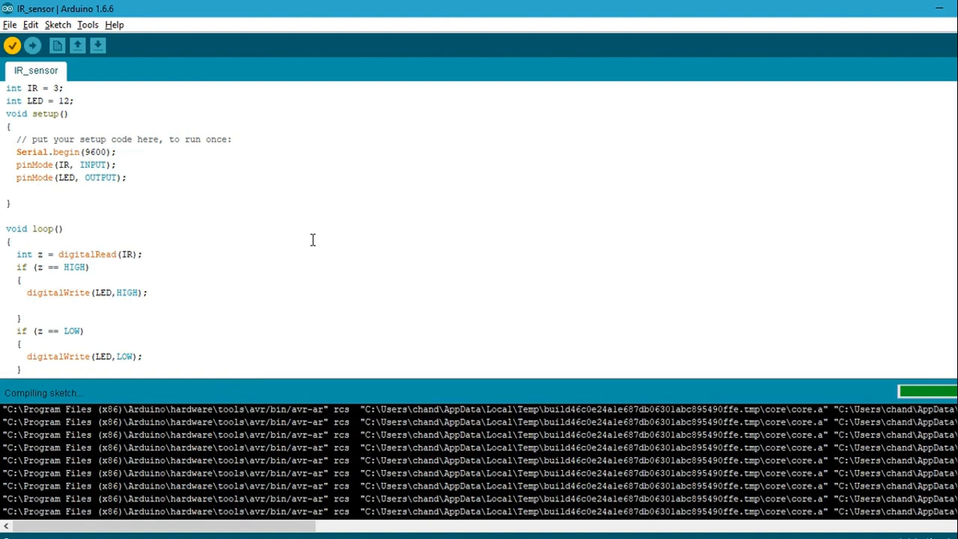
{"action": "mouse_move", "coordinate": [322, 360]}
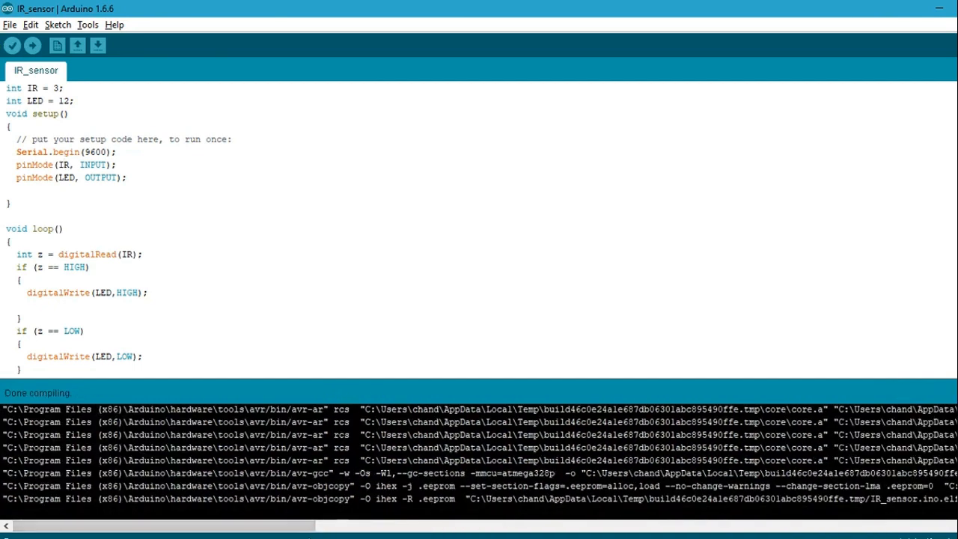
{"action": "left_click_drag", "start_coordinate": [162, 525], "coordinate": [392, 526]}
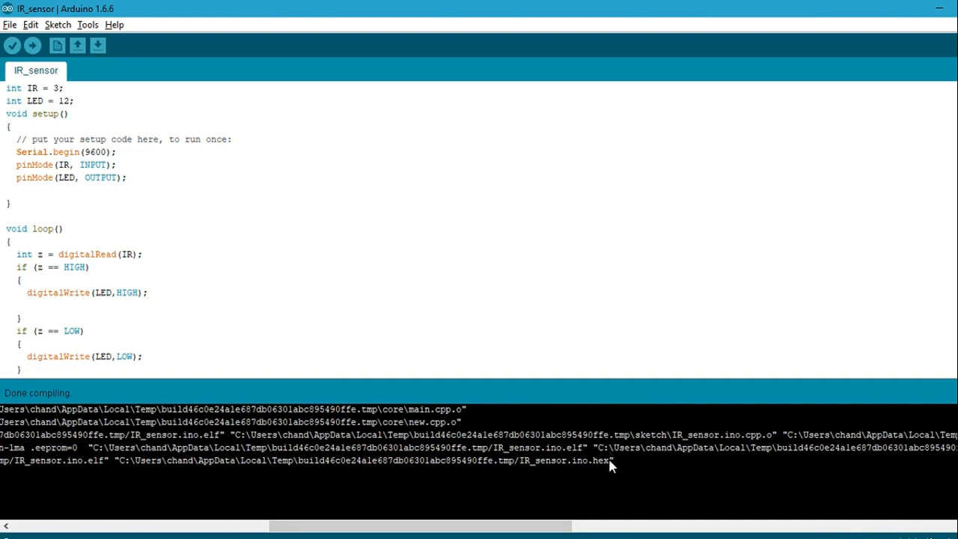
{"action": "double_click", "coordinate": [572, 461]}
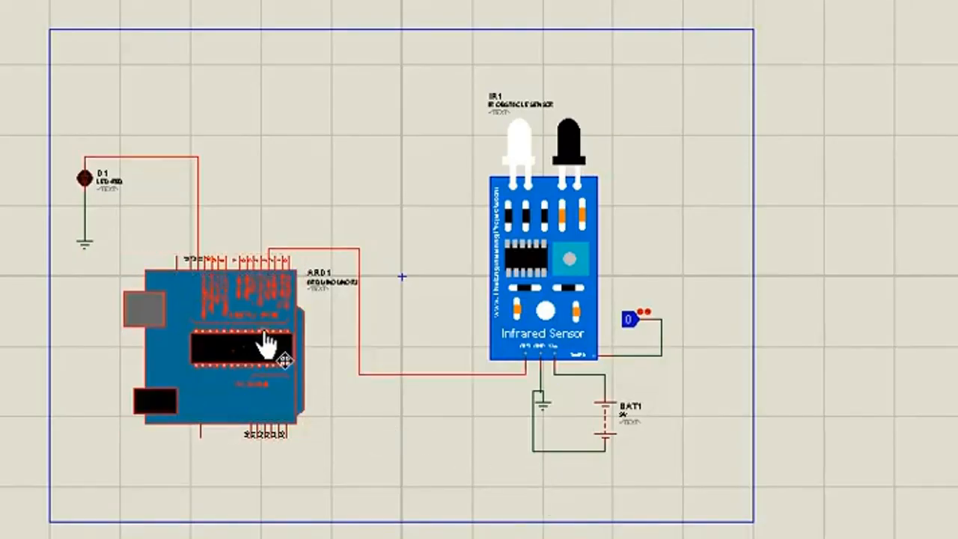
Load InfraredSensorsTEP.HEX from the LIBRARY folder as the IR obstacle sensor's program file
{"action": "double_click", "coordinate": [266, 337]}
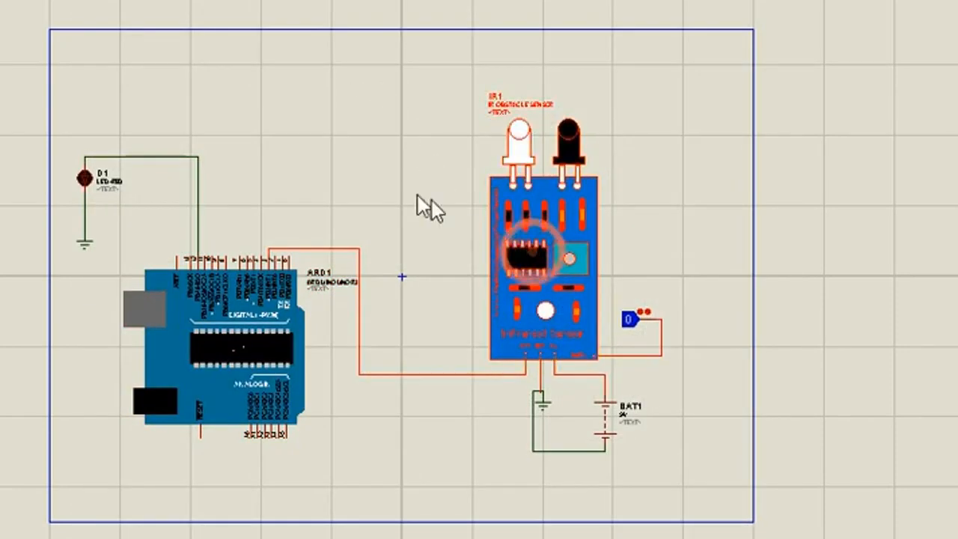
{"action": "double_click", "coordinate": [542, 262]}
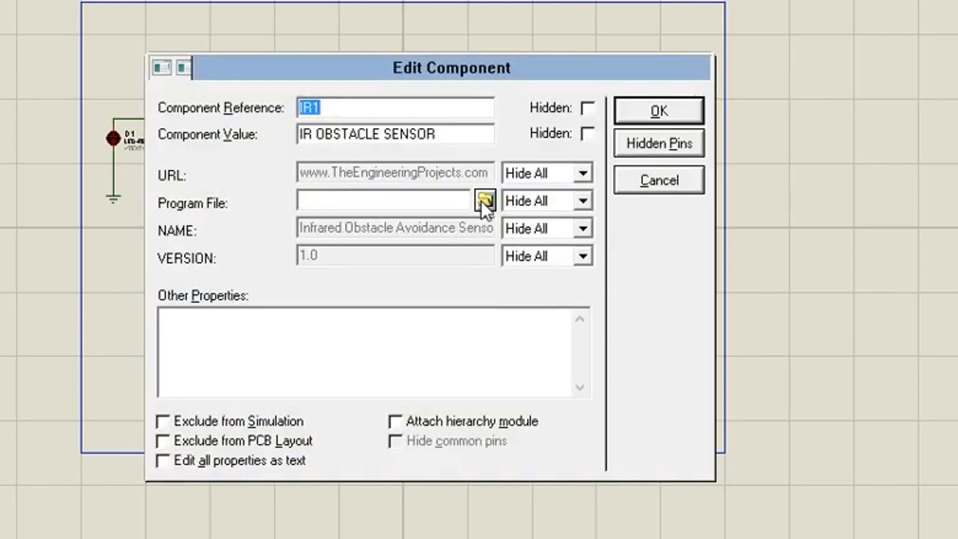
{"action": "left_click", "coordinate": [483, 202]}
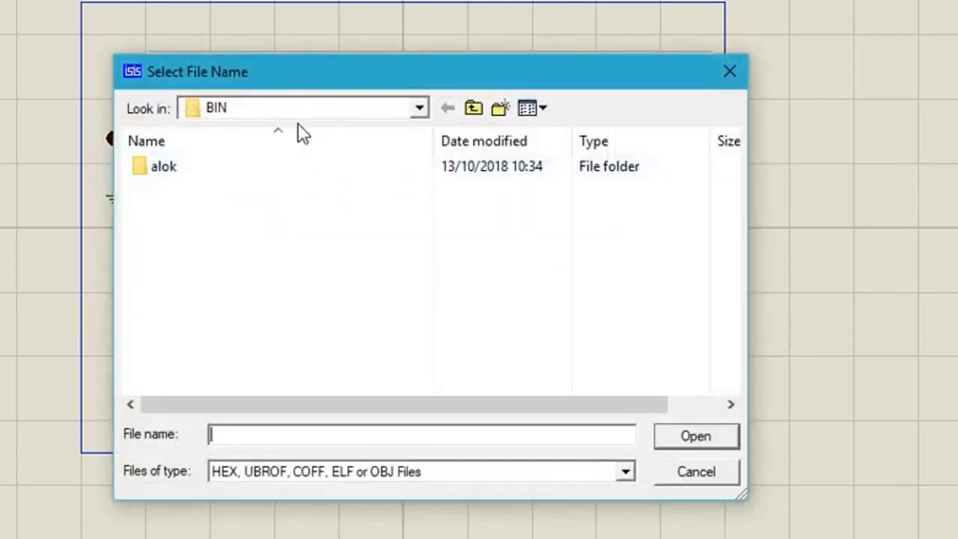
{"action": "left_click", "coordinate": [418, 108]}
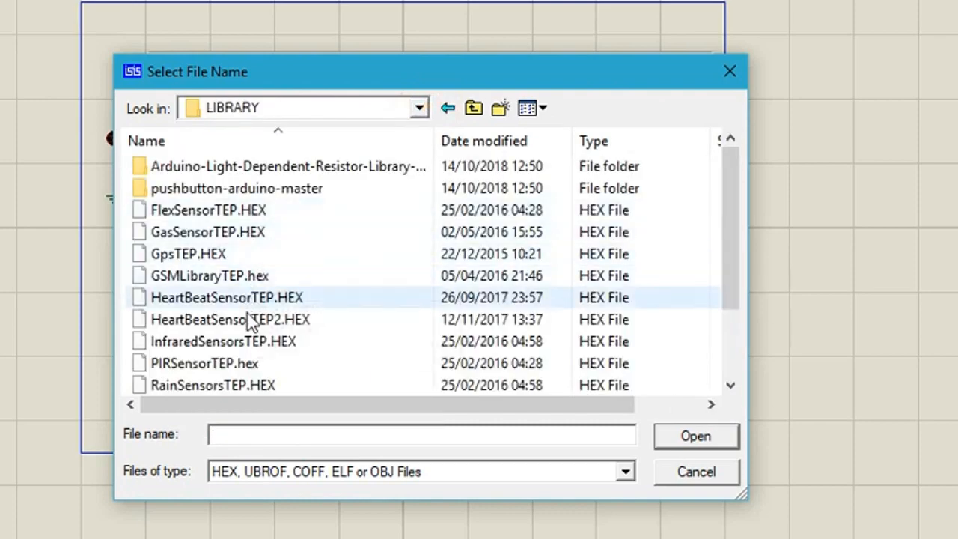
{"action": "left_click", "coordinate": [223, 341]}
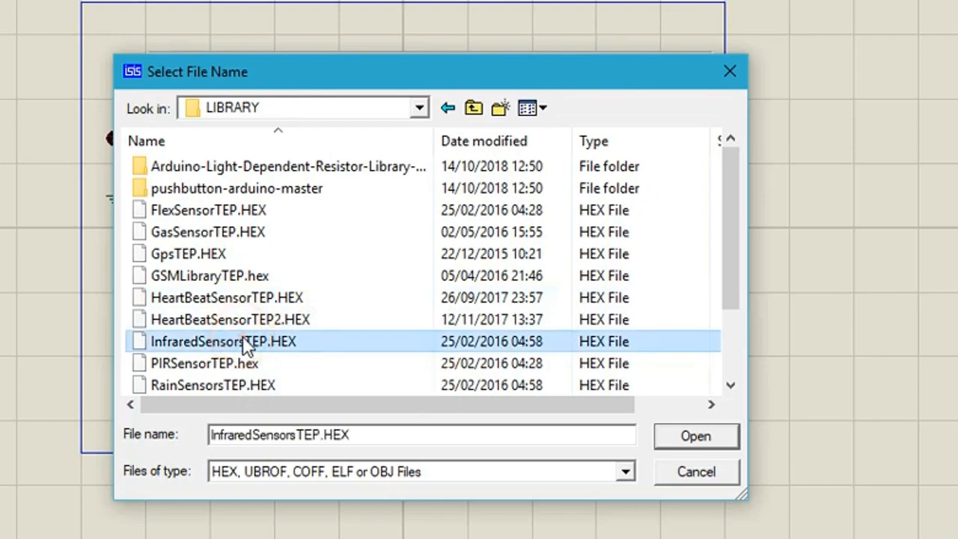
{"action": "left_click", "coordinate": [695, 436]}
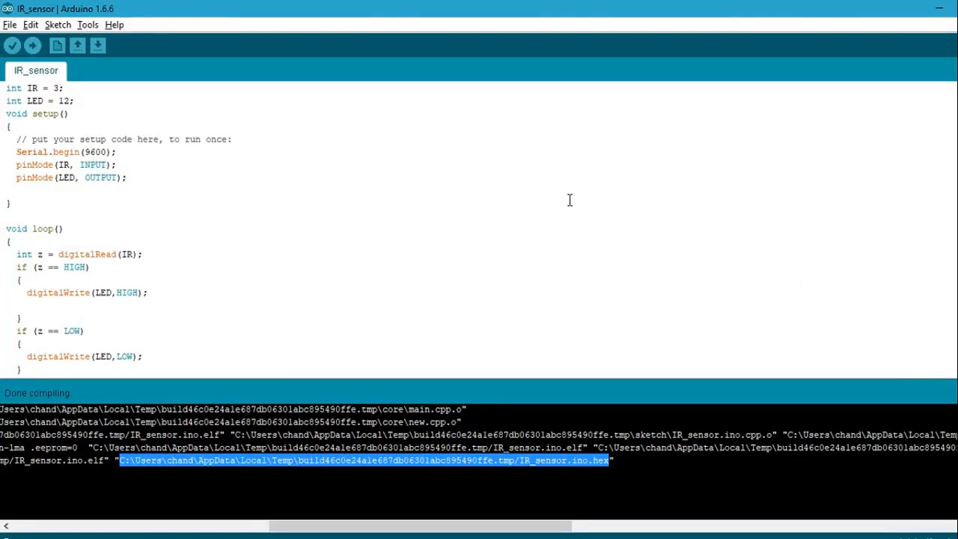
{"action": "mouse_move", "coordinate": [401, 142]}
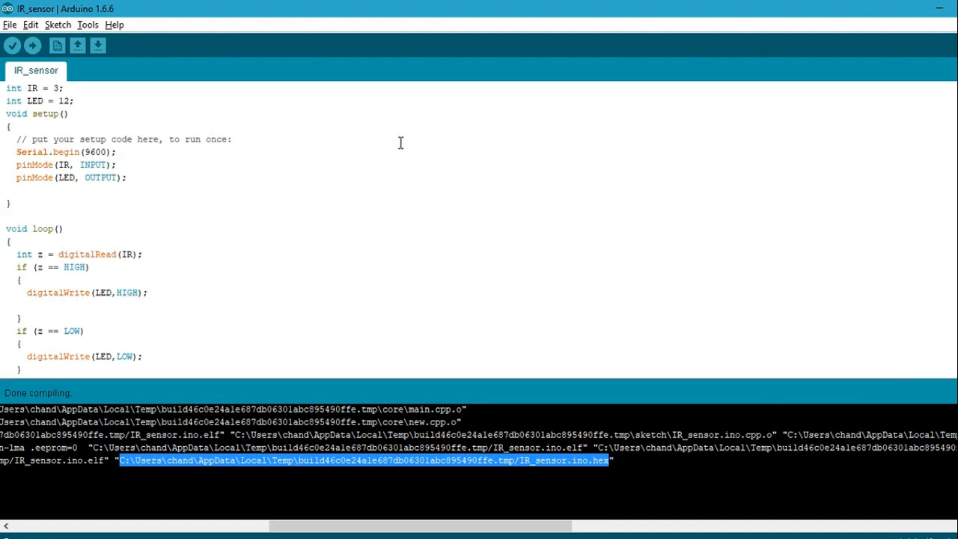
{"action": "mouse_move", "coordinate": [299, 197]}
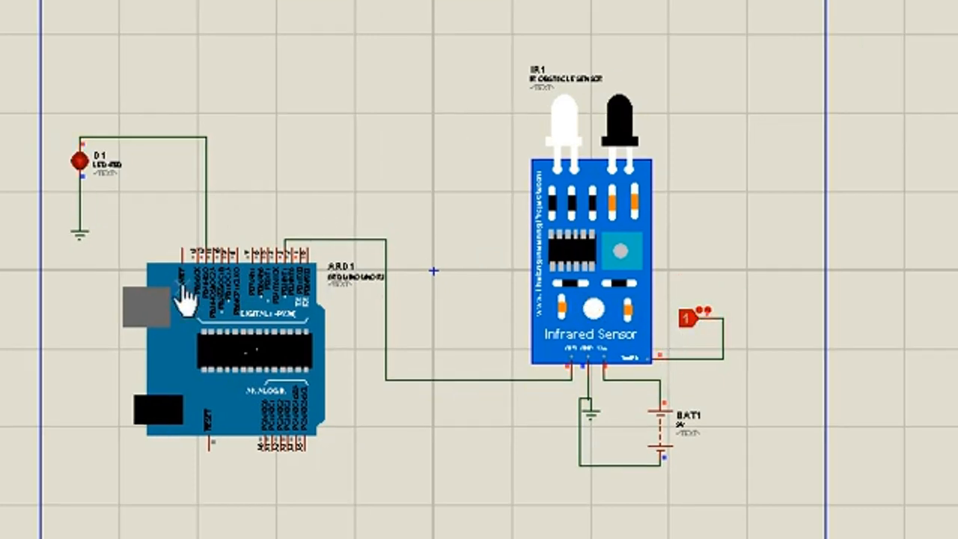
{"action": "mouse_move", "coordinate": [721, 218]}
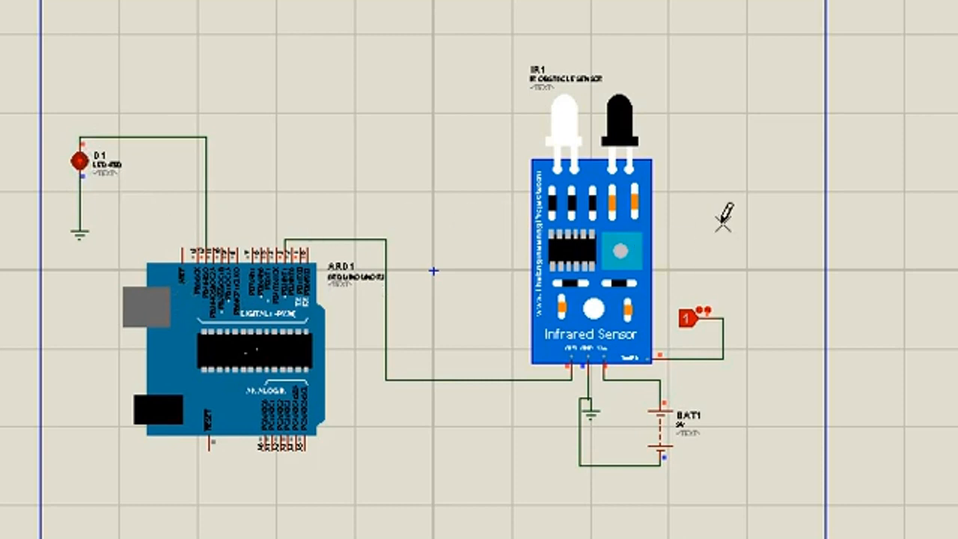
{"action": "mouse_move", "coordinate": [593, 48]}
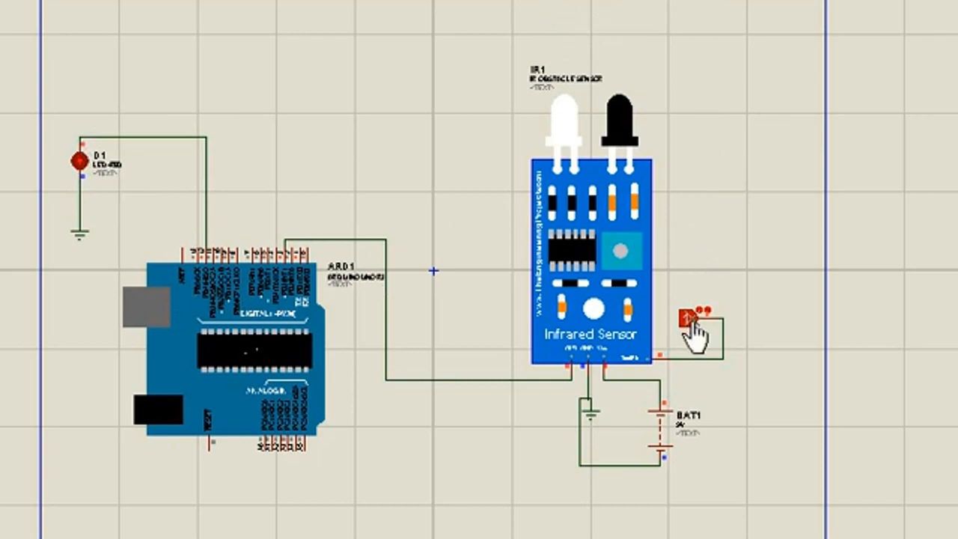
Toggle the sensor's LOGICSTATE input from 1 to 0 during simulation
{"action": "left_click", "coordinate": [690, 320]}
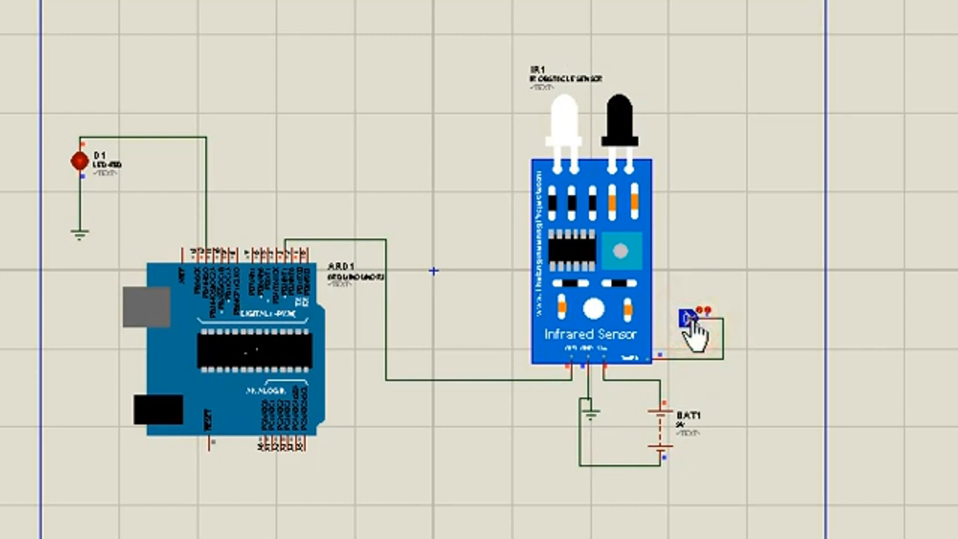